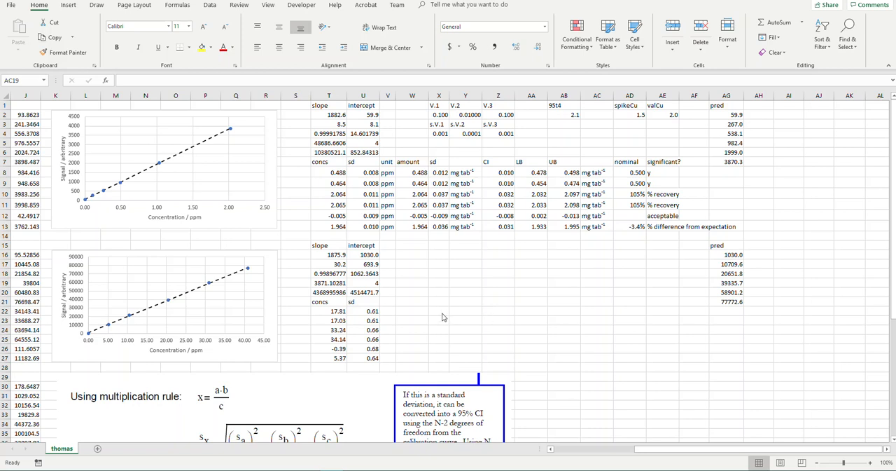
{"action": "mouse_move", "coordinate": [638, 199]}
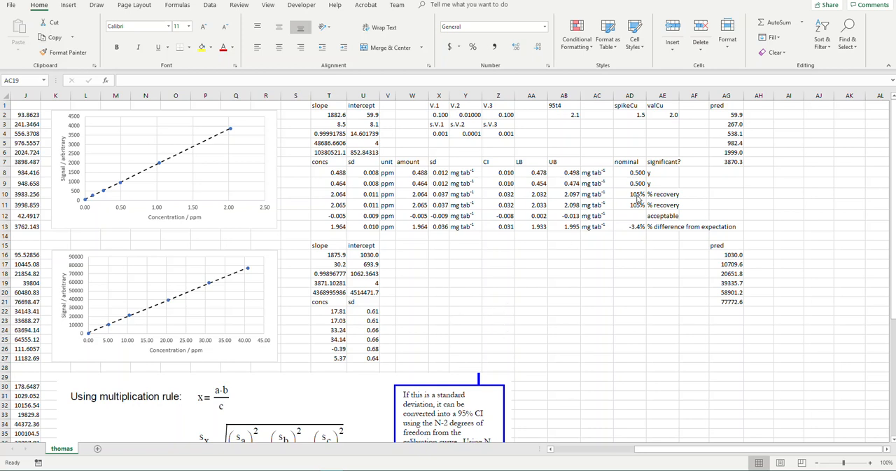
{"action": "mouse_move", "coordinate": [637, 198]}
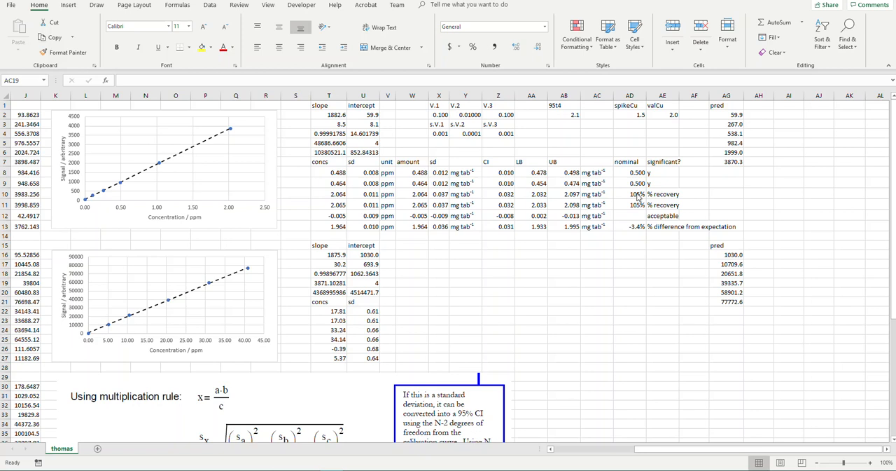
{"action": "mouse_move", "coordinate": [631, 222]}
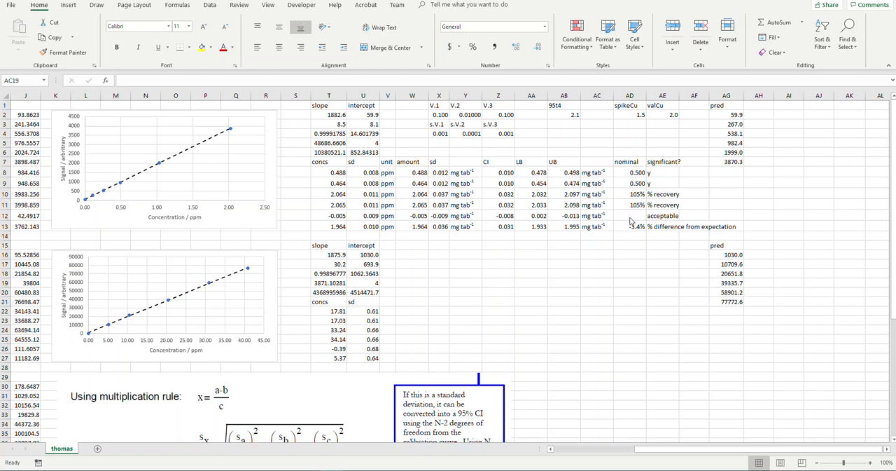
{"action": "mouse_move", "coordinate": [686, 216]}
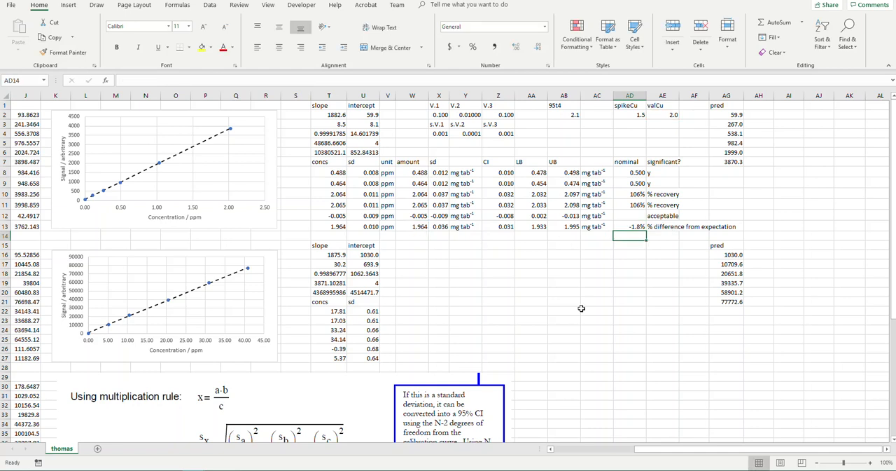
{"action": "mouse_move", "coordinate": [722, 246]}
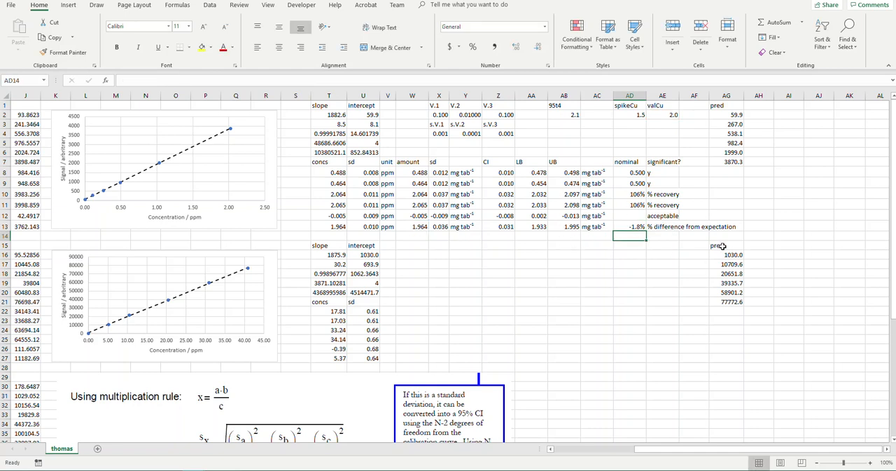